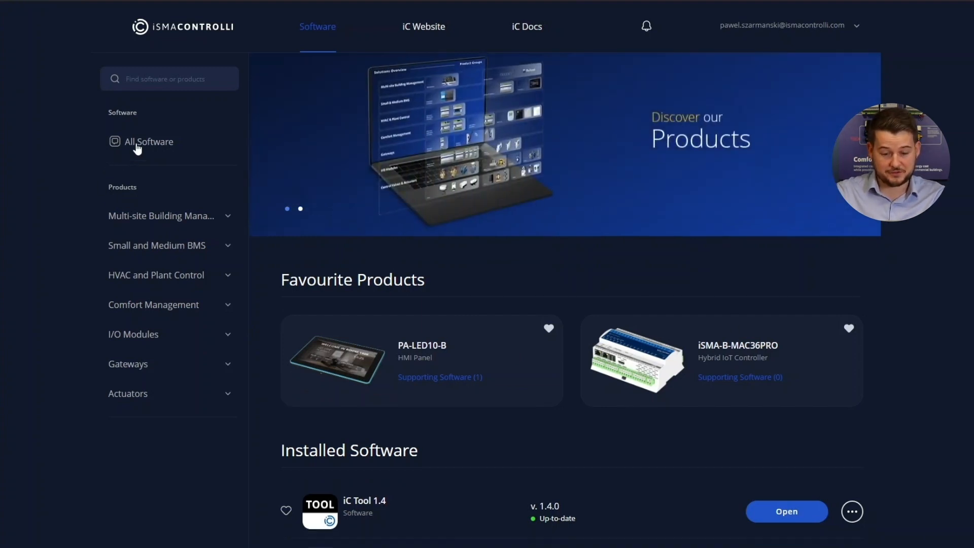
- Scroll through the available software to the iSMA Configurator card and have it installed
scroll("down", 3)
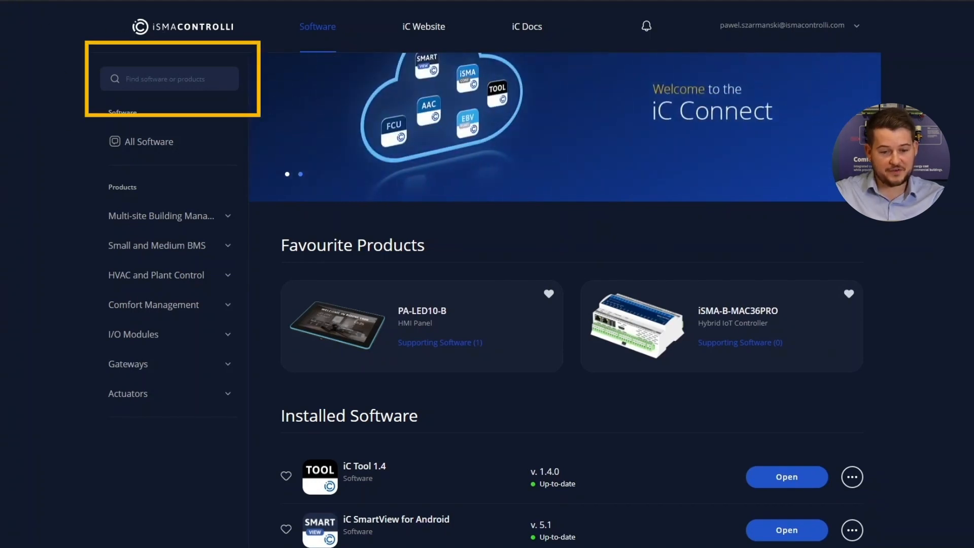
scroll("down", 3)
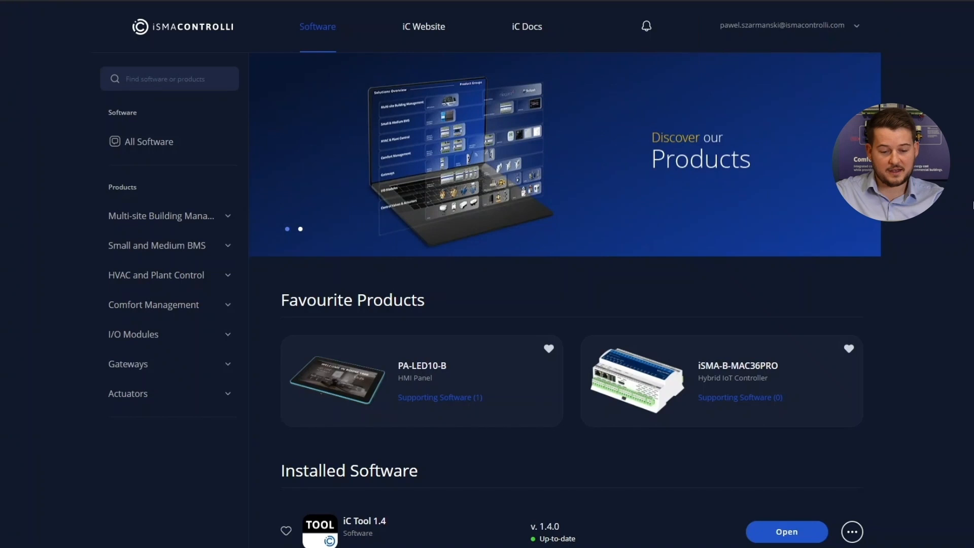
scroll("down", 3)
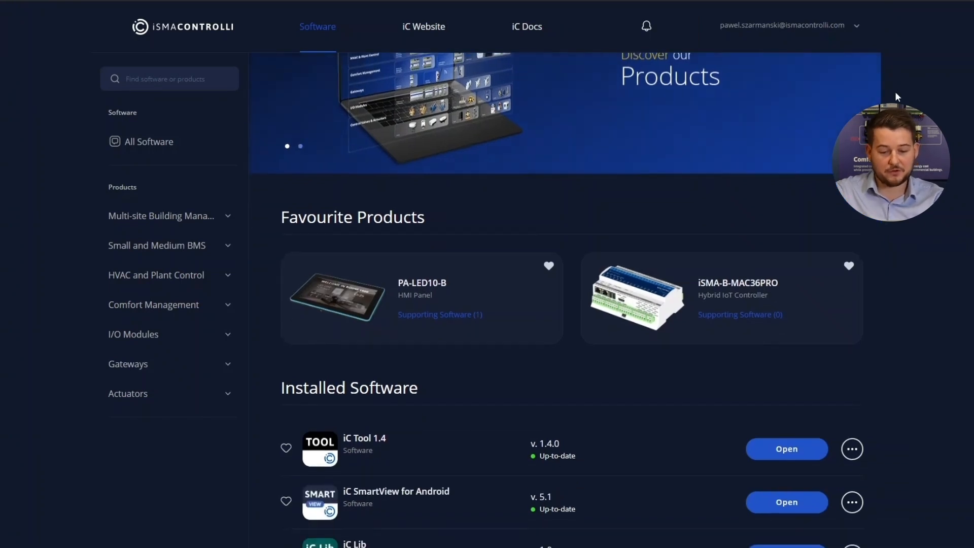
scroll("down", 3)
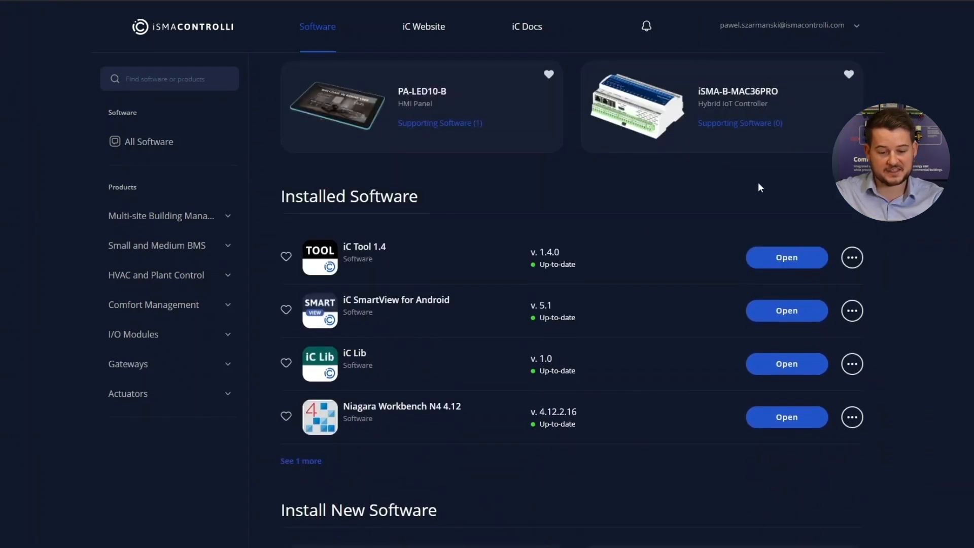
scroll("down", 3)
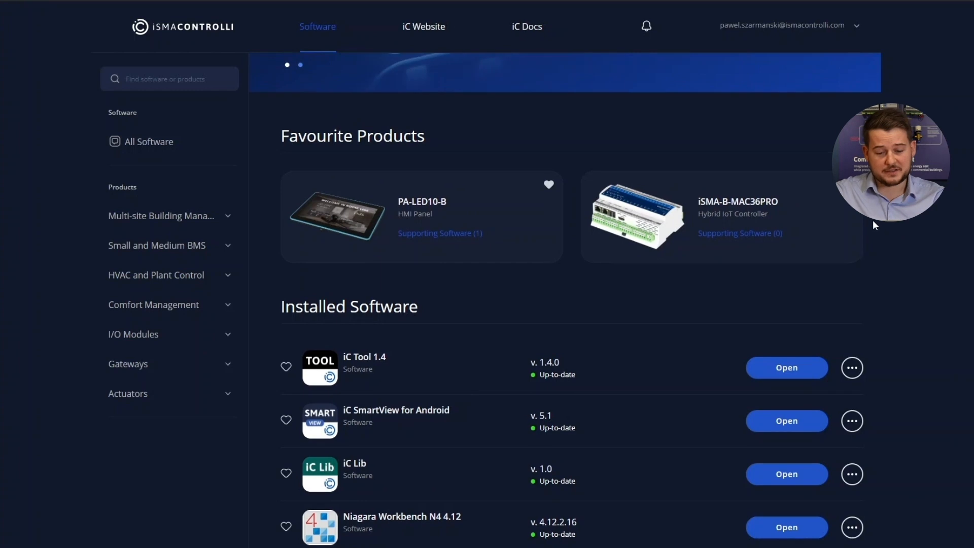
scroll("down", 3)
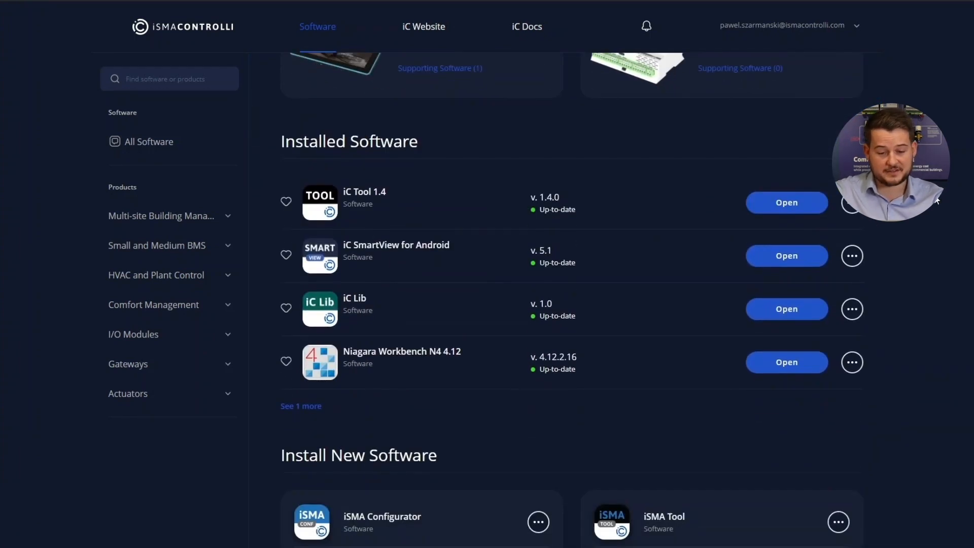
scroll("down", 3)
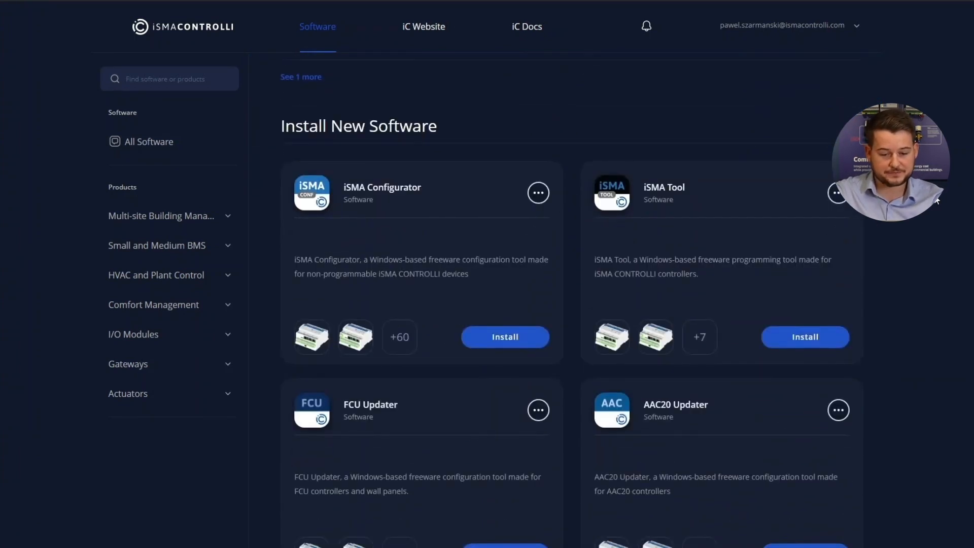
mouse_move(478, 111)
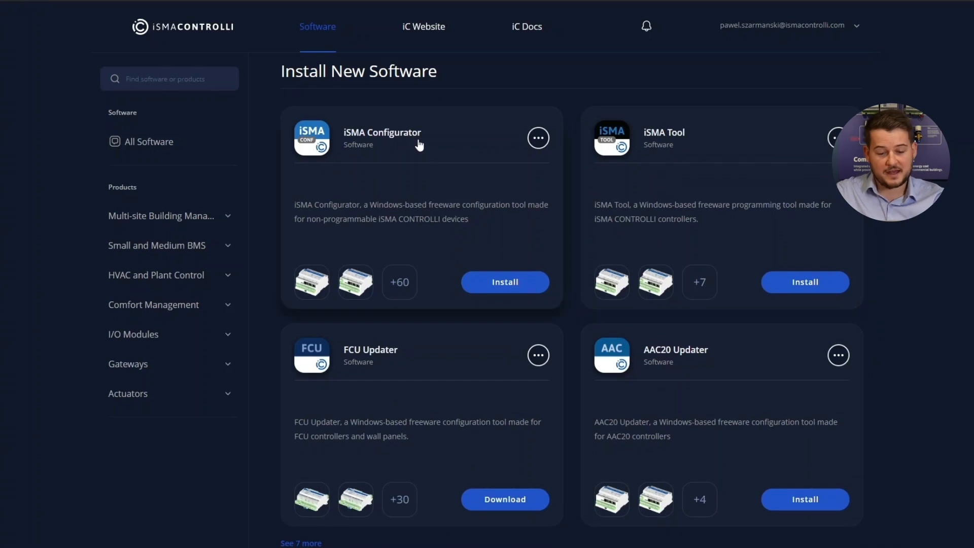
mouse_move(537, 138)
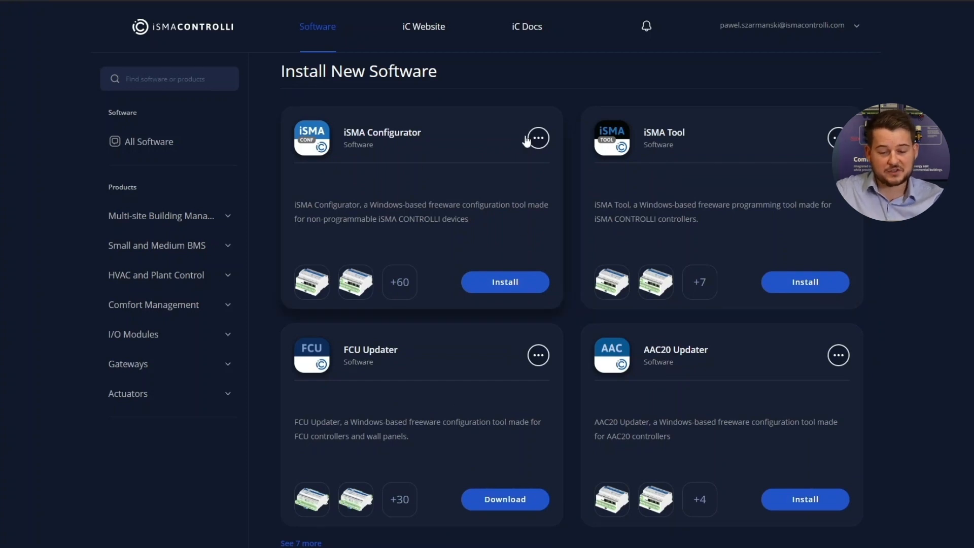
scroll("down", 3)
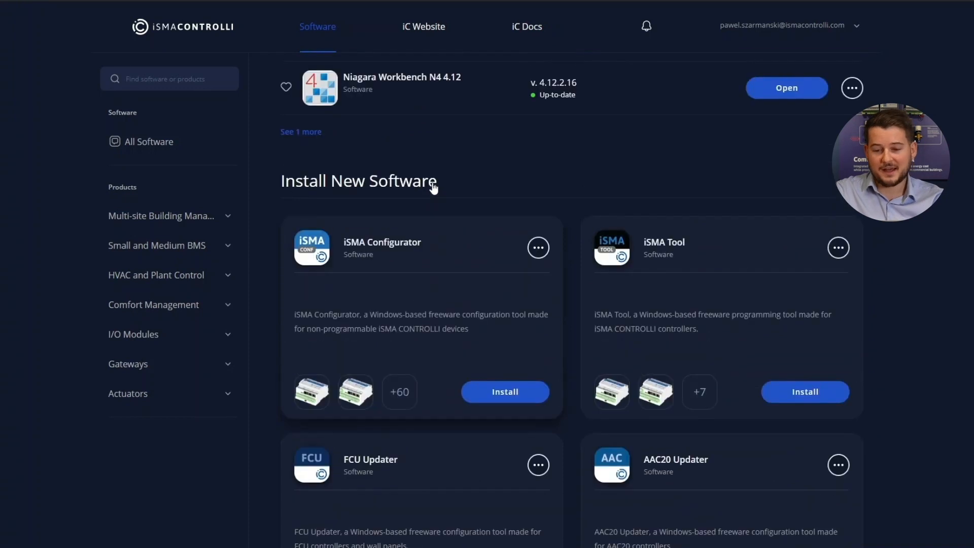
mouse_move(453, 213)
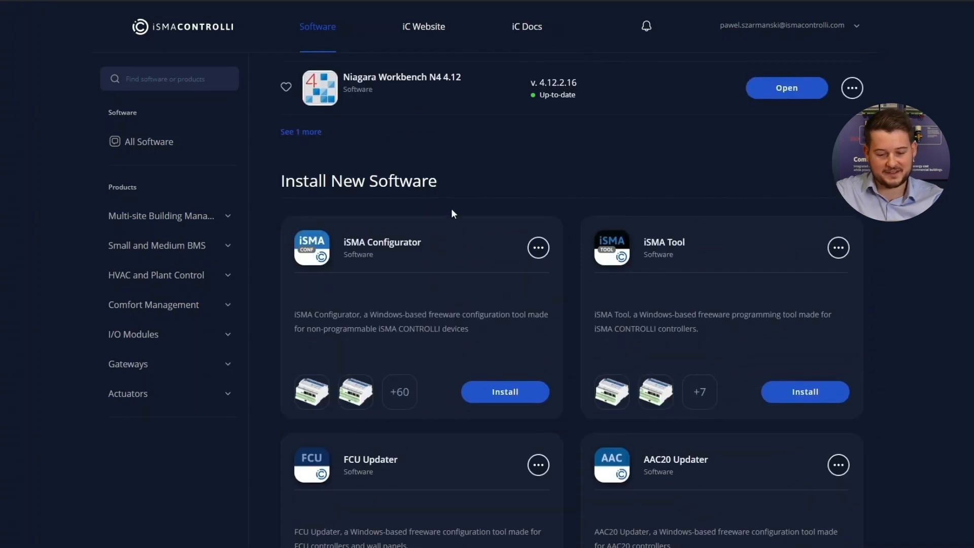
scroll("down", 3)
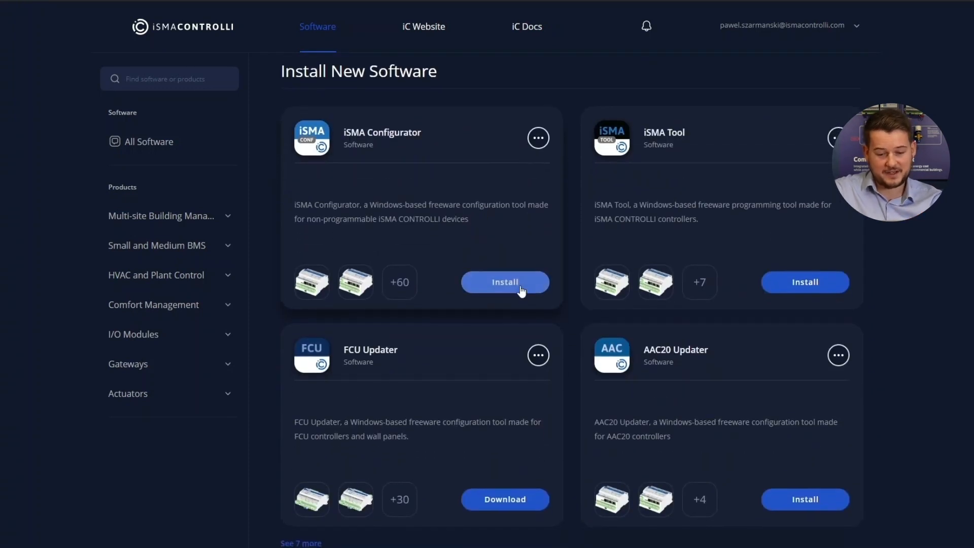
mouse_move(427, 226)
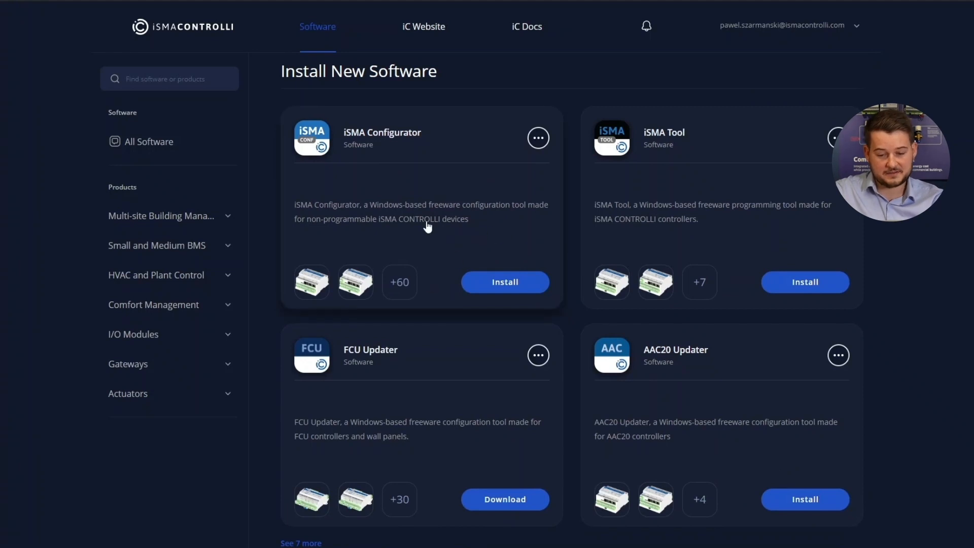
mouse_move(287, 175)
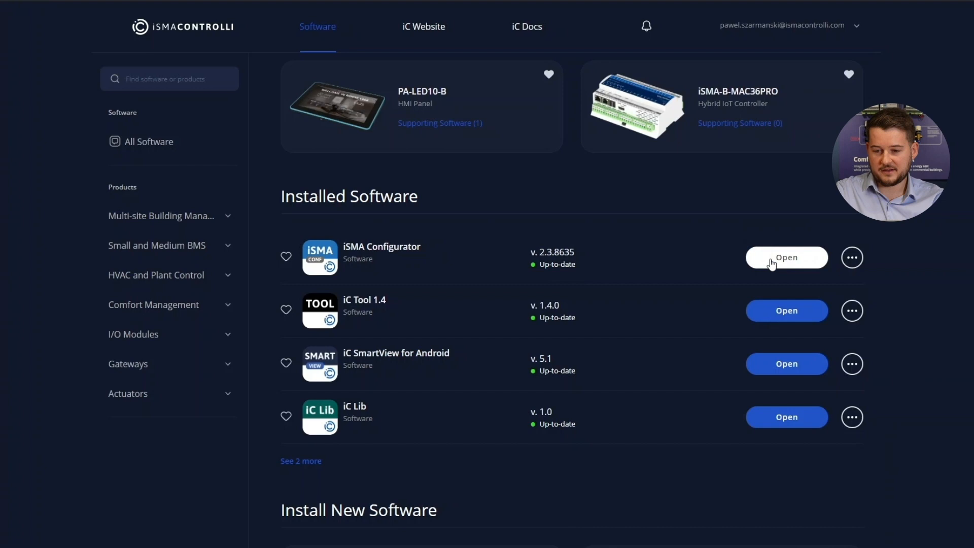
- Launch the newly installed iSMA Configurator 2.3.8635 and close its window again
left_click(785, 257)
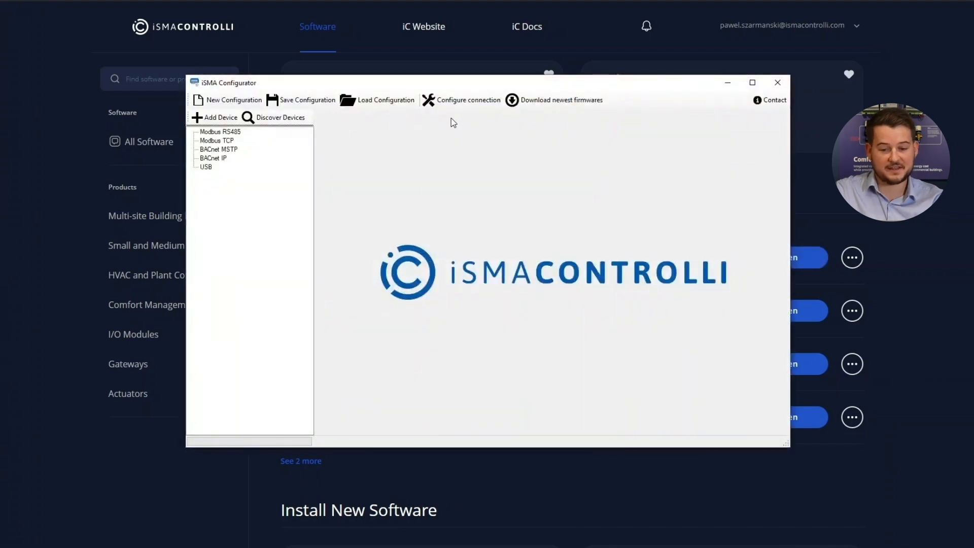
mouse_move(420, 152)
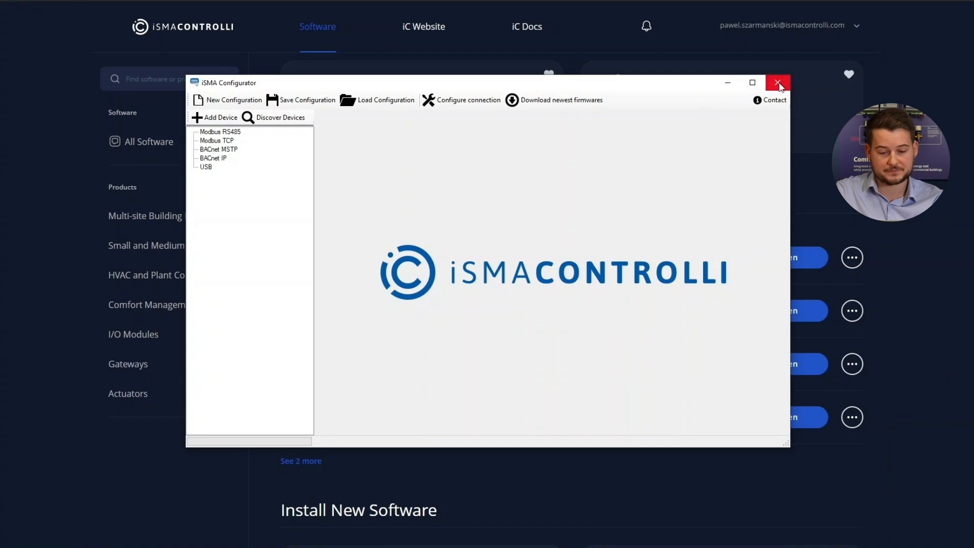
left_click(778, 83)
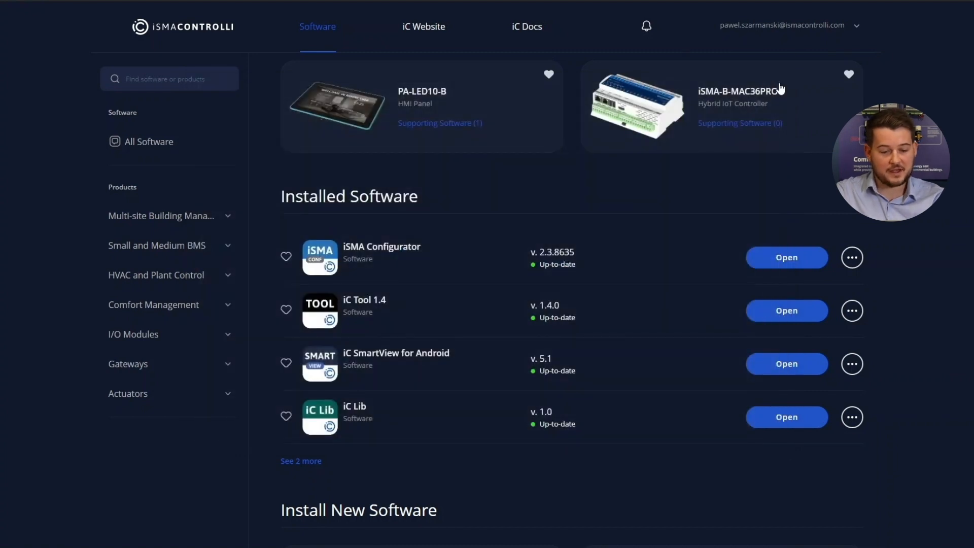
mouse_move(287, 248)
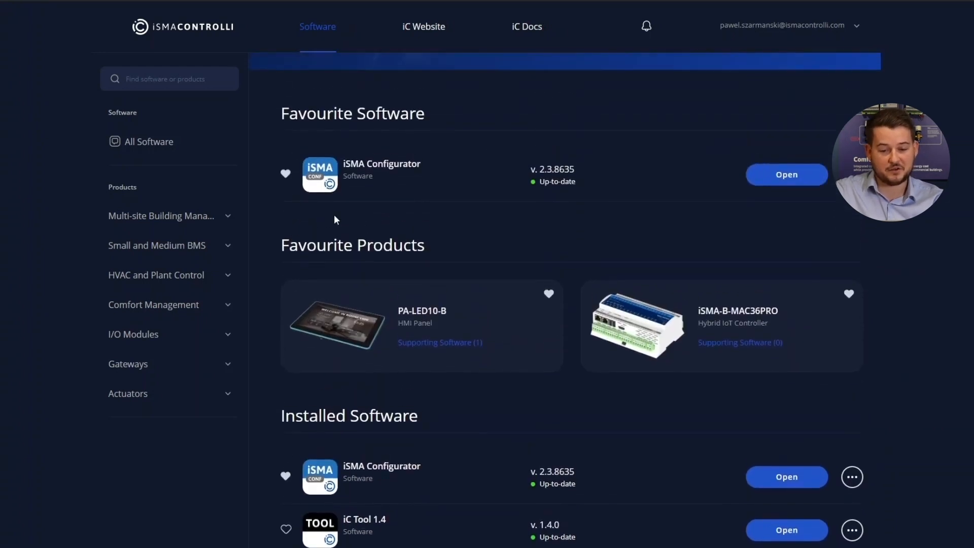
mouse_move(605, 215)
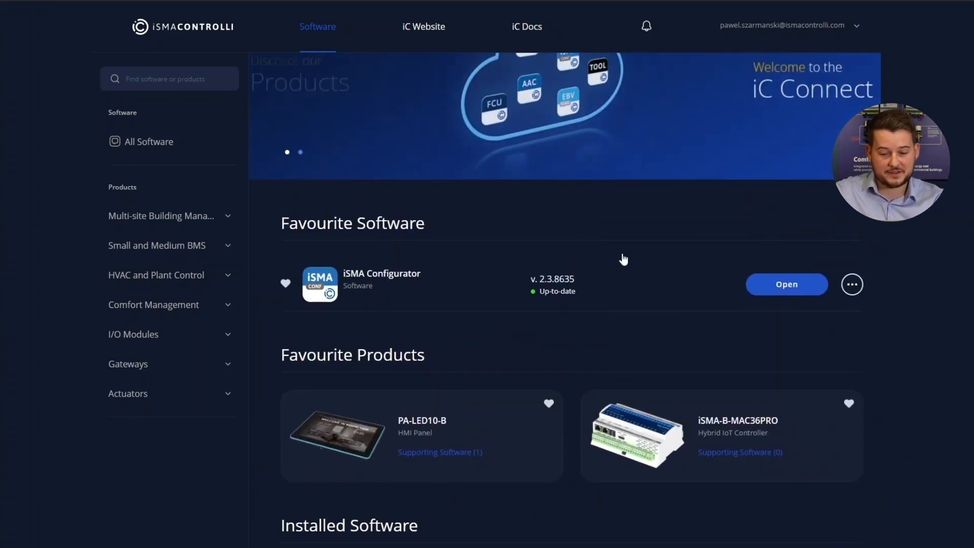
- Search 'MIX38', read an iSMA-B-MIX38 module's details, then return to the home page via the logo
left_click(169, 78)
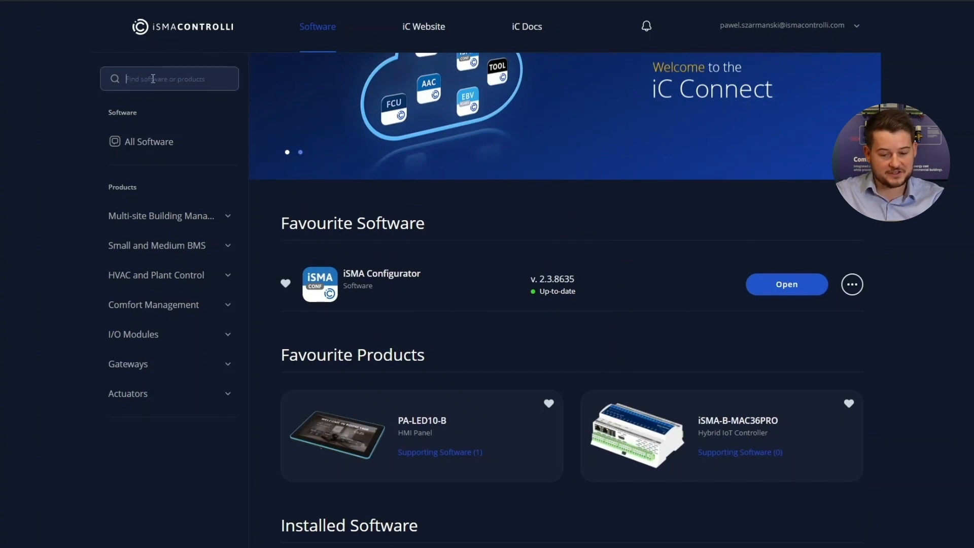
type("M")
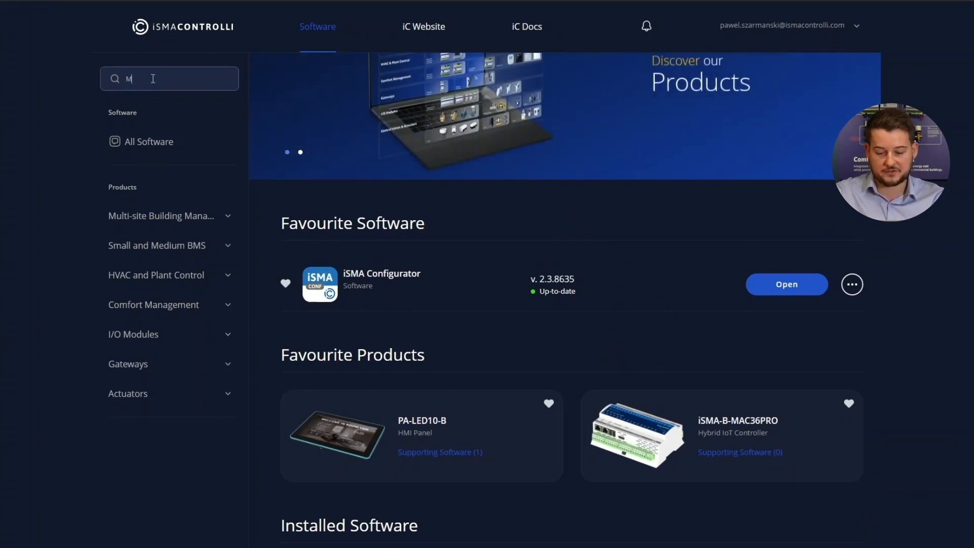
type("IX38")
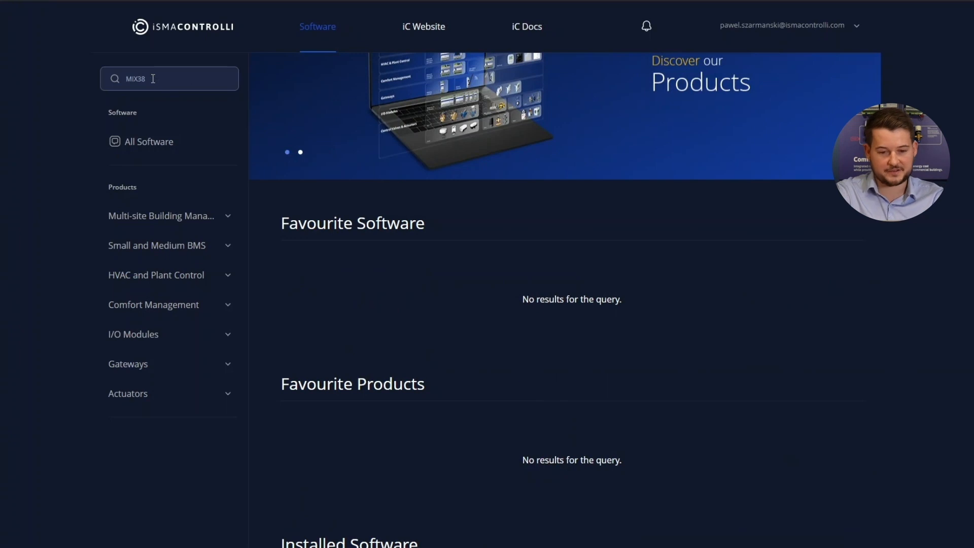
scroll("down", 3)
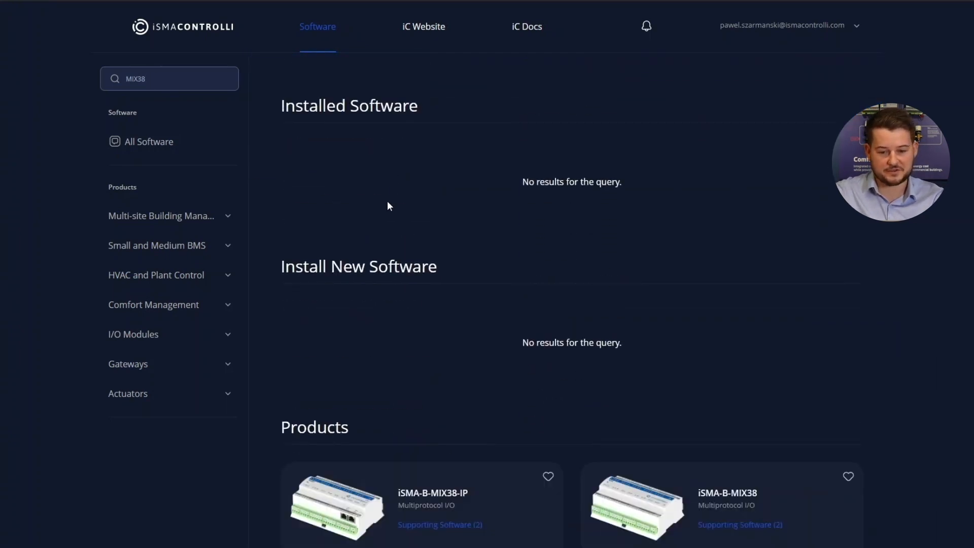
scroll("down", 3)
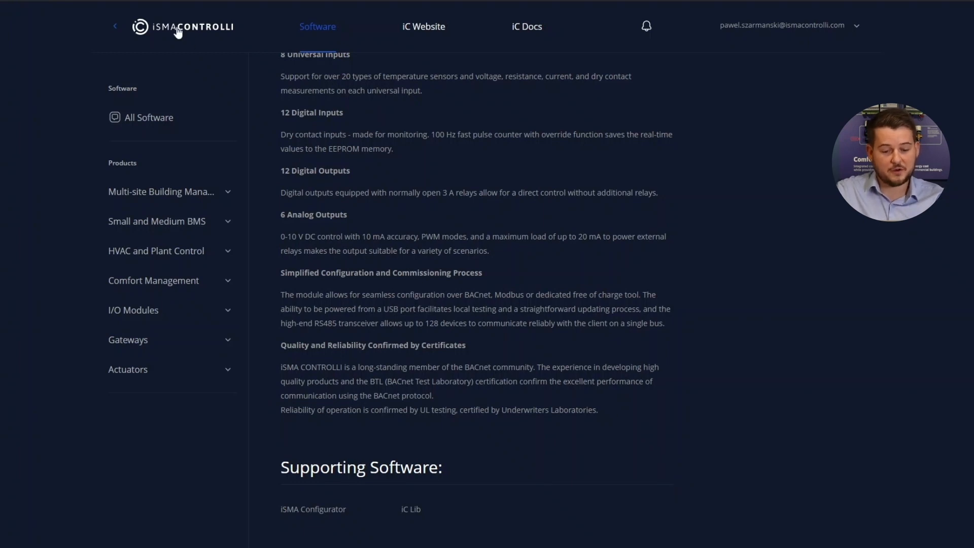
left_click(115, 26)
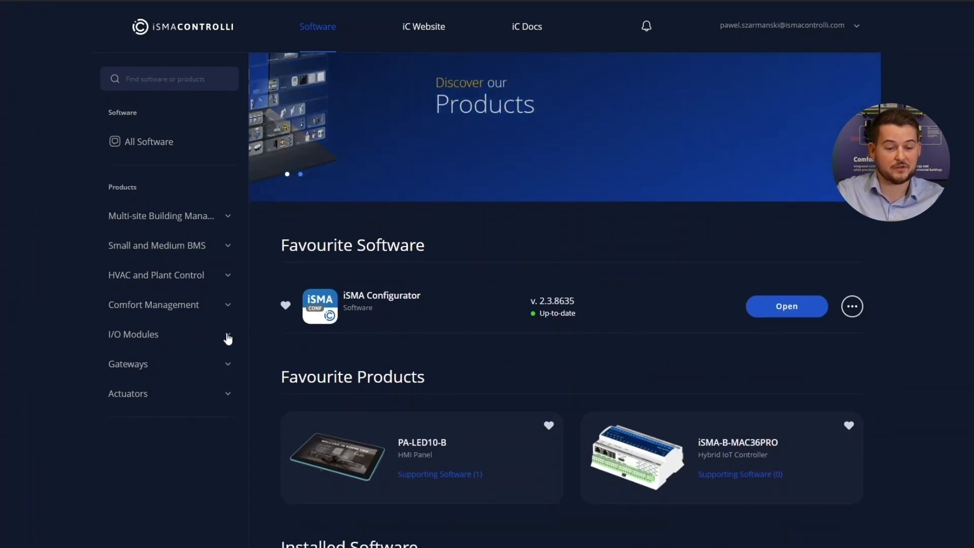
left_click(133, 333)
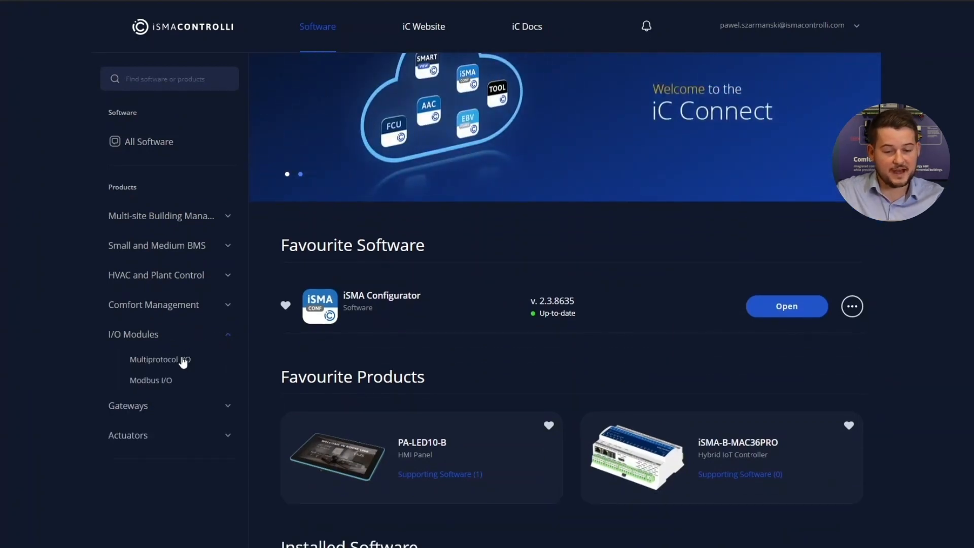
left_click(159, 359)
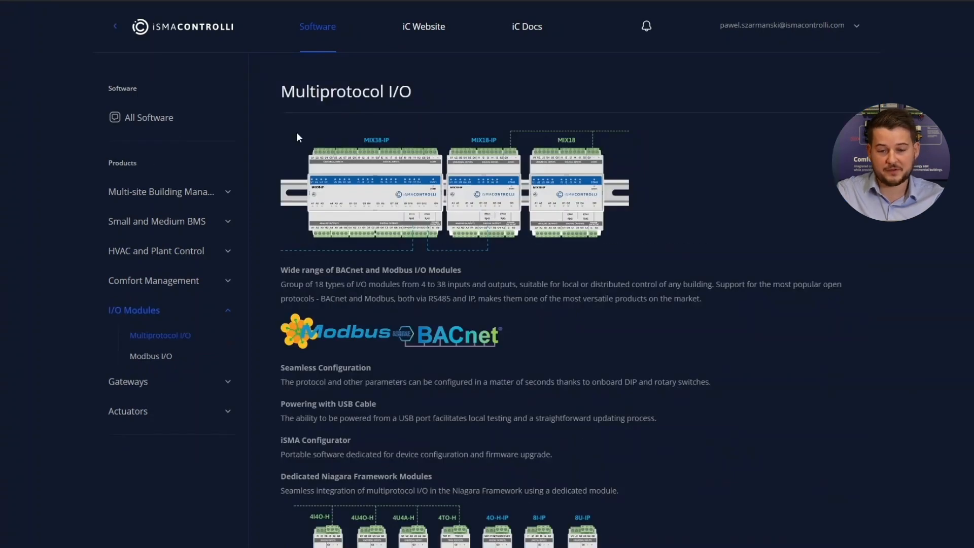
scroll("down", 3)
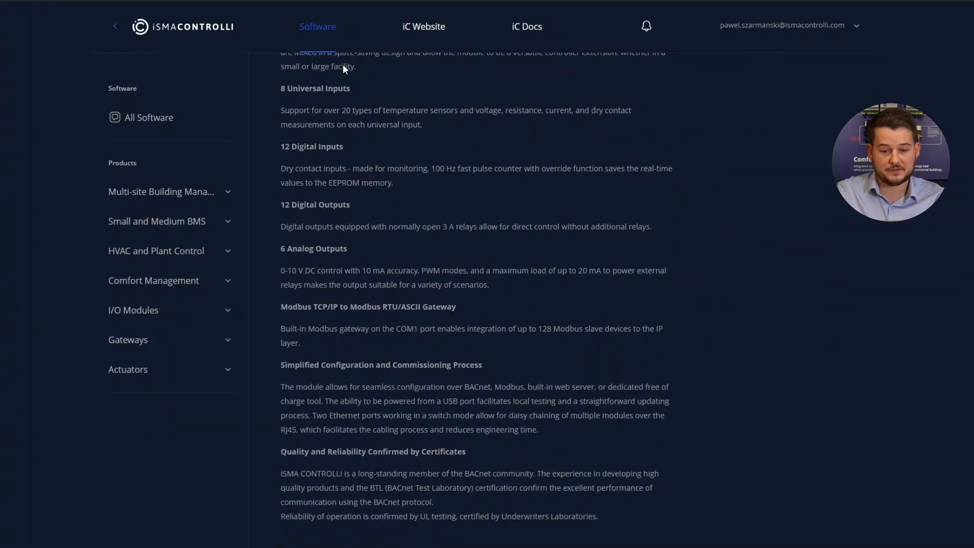
scroll("down", 3)
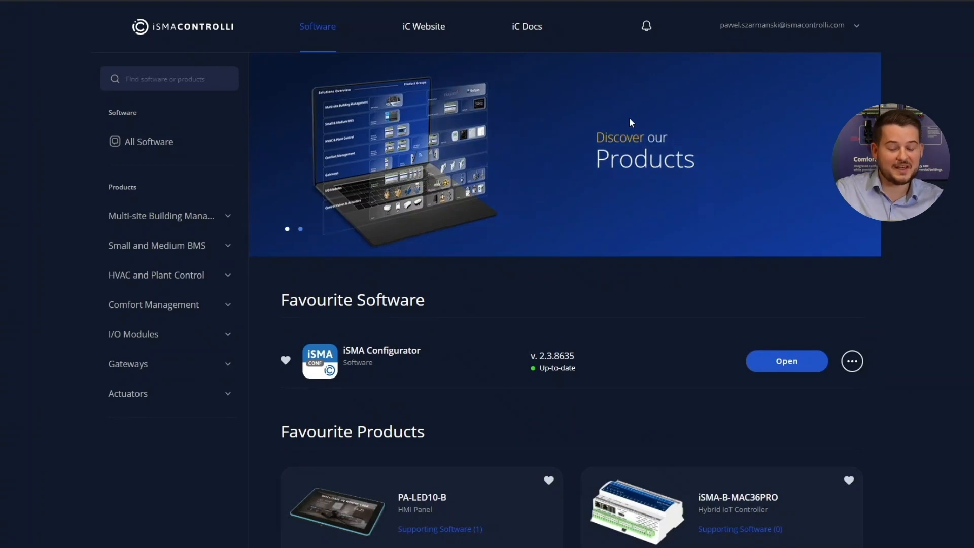
- Scroll the home page and drop down the account e-mail menu showing Settings and Logout
scroll("down", 3)
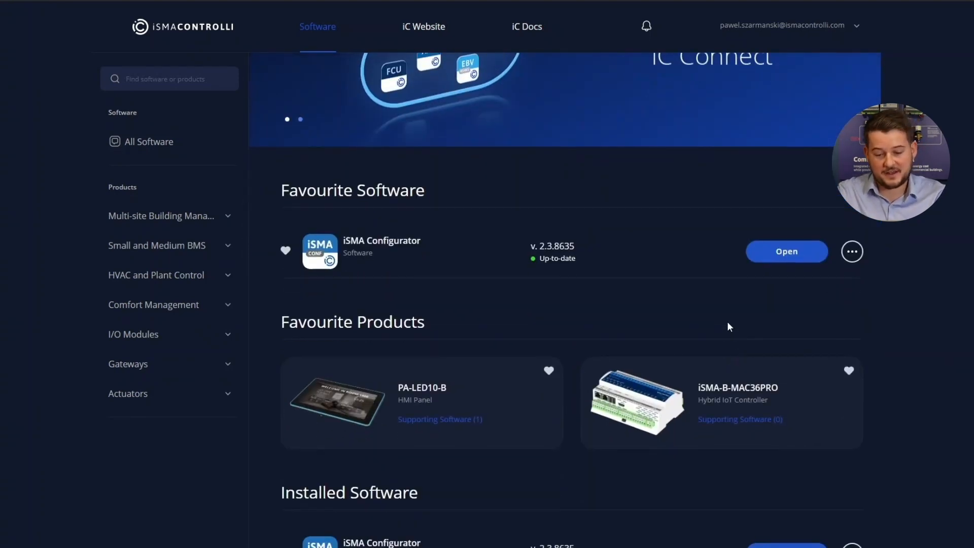
scroll("down", 3)
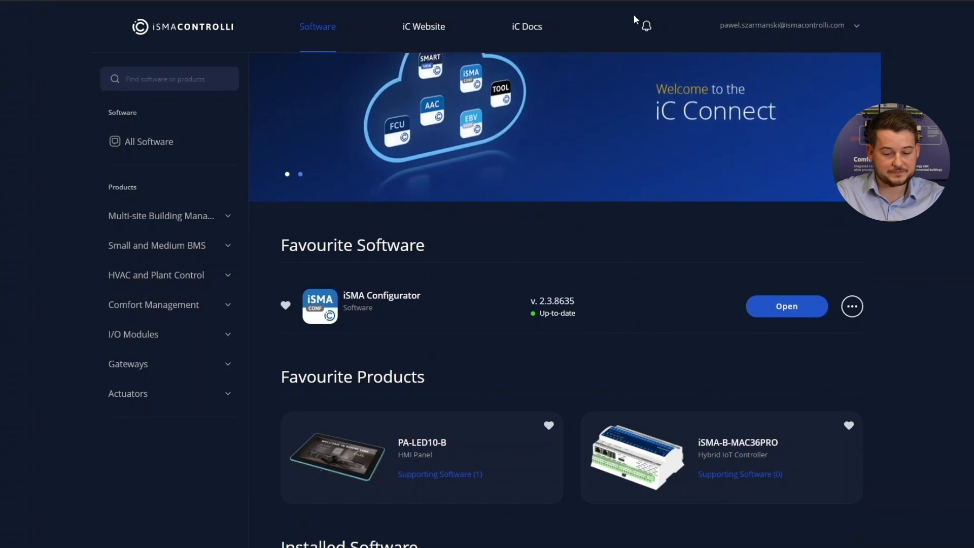
left_click(648, 26)
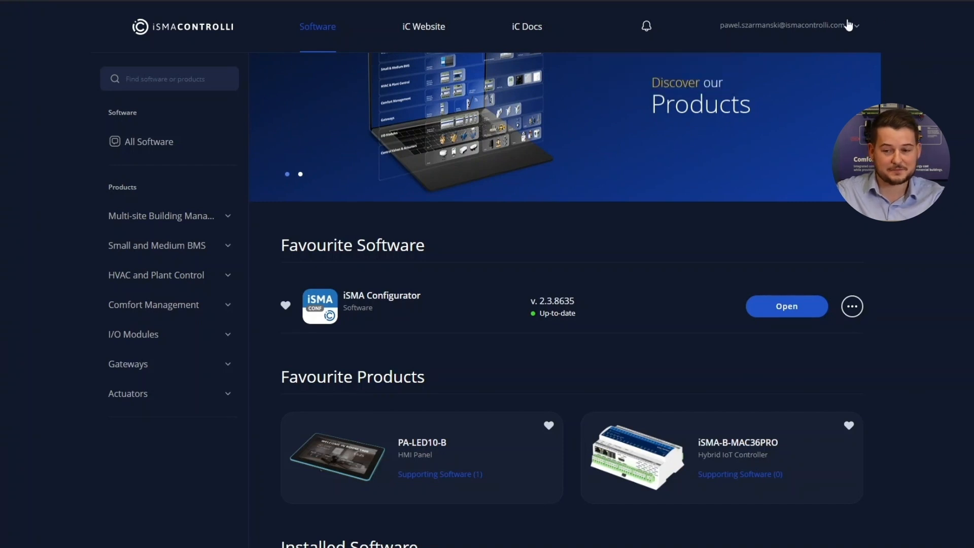
left_click(789, 26)
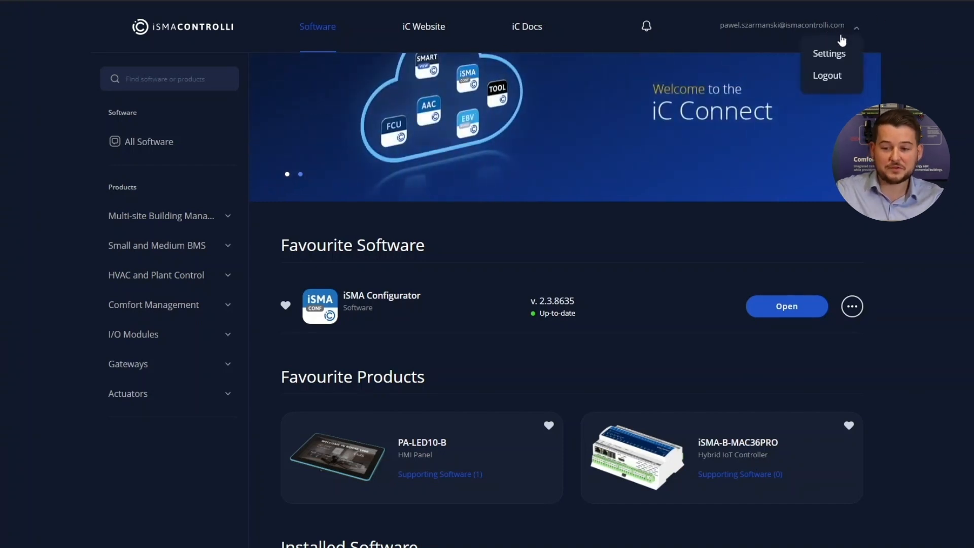
- Enter Settings and browse the Application (auto-update, language) and Notification options
left_click(828, 53)
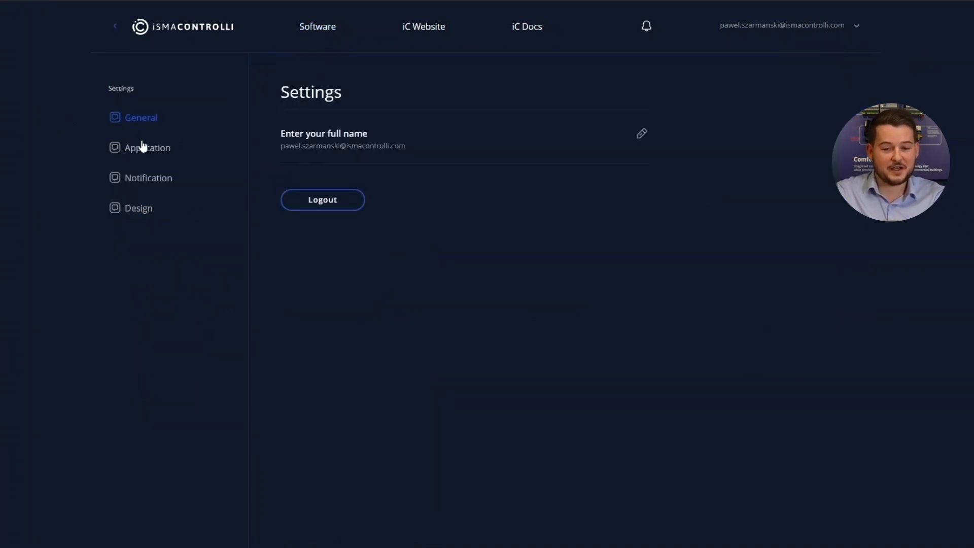
left_click(147, 147)
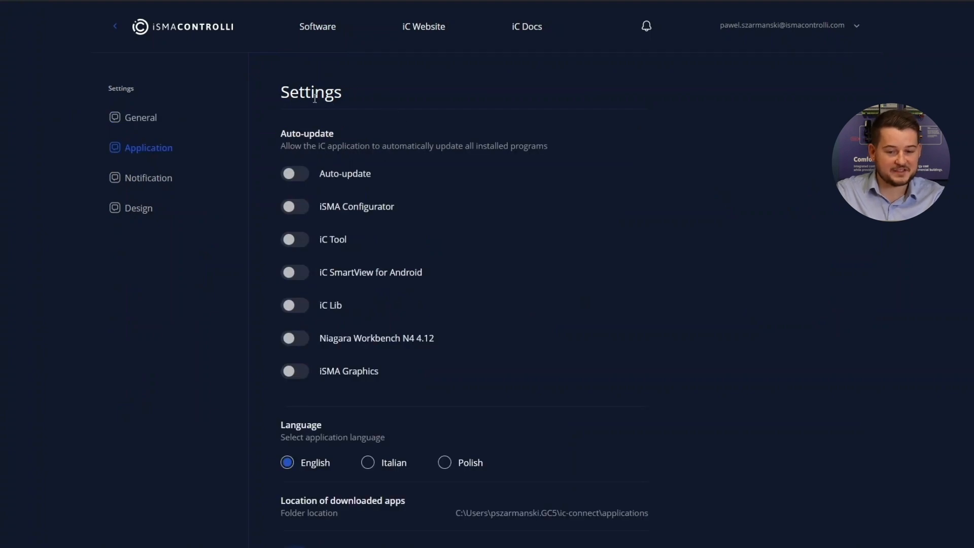
scroll("down", 3)
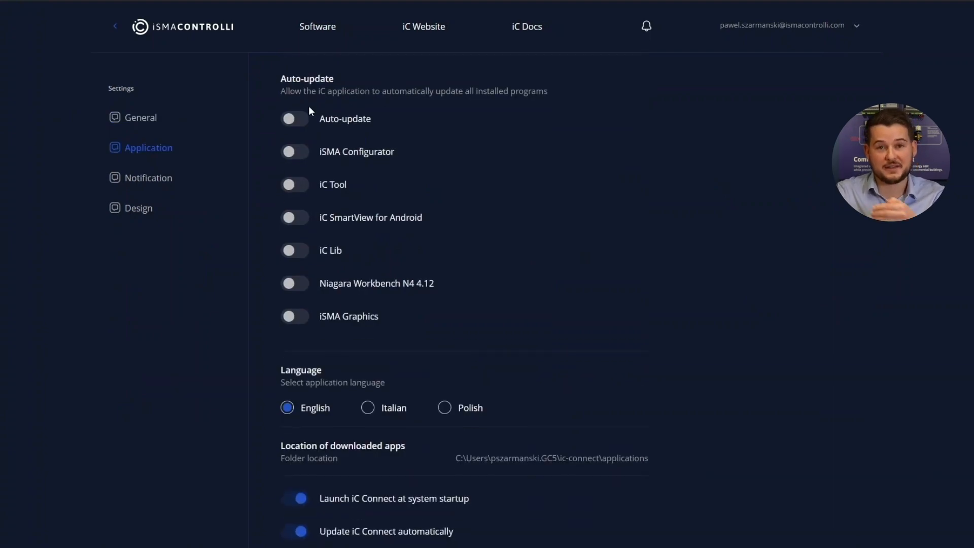
scroll("down", 3)
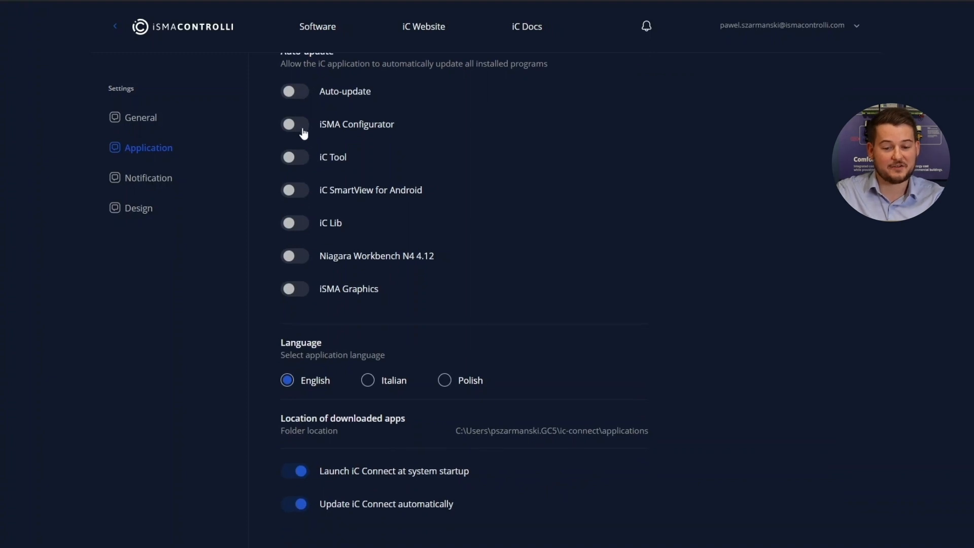
mouse_move(292, 307)
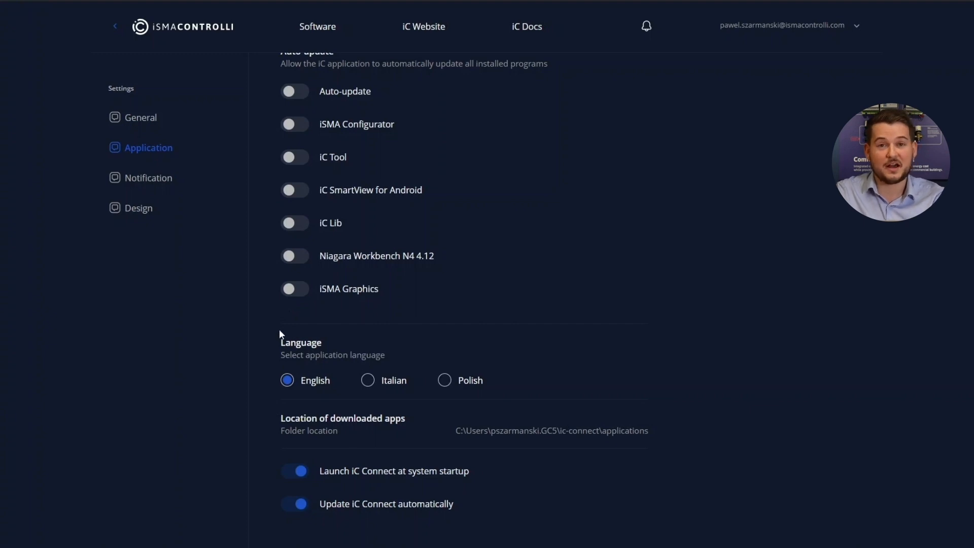
mouse_move(268, 318)
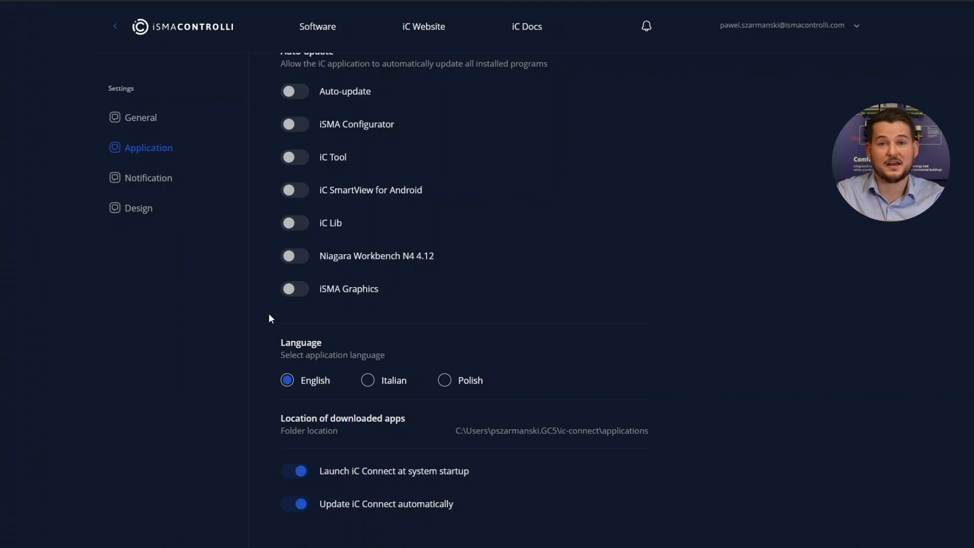
mouse_move(274, 115)
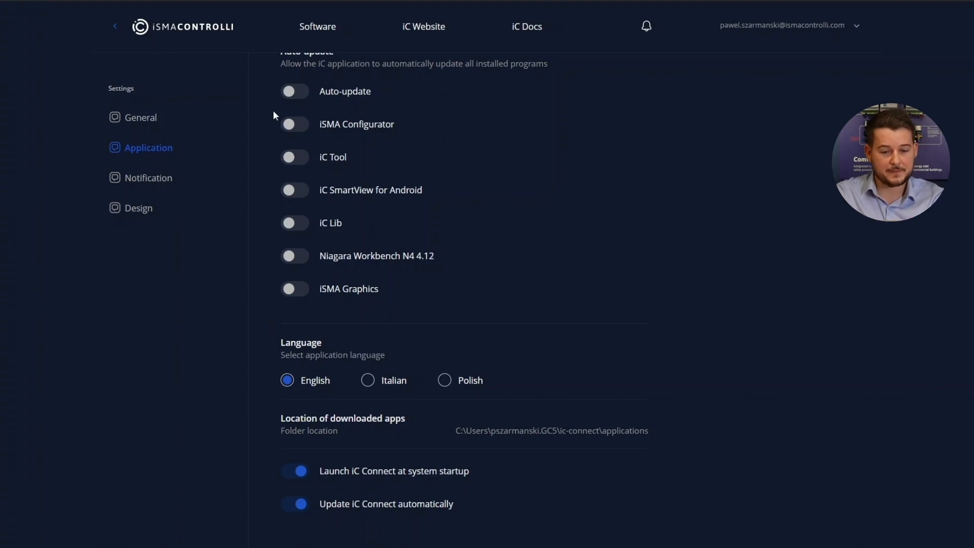
left_click(149, 178)
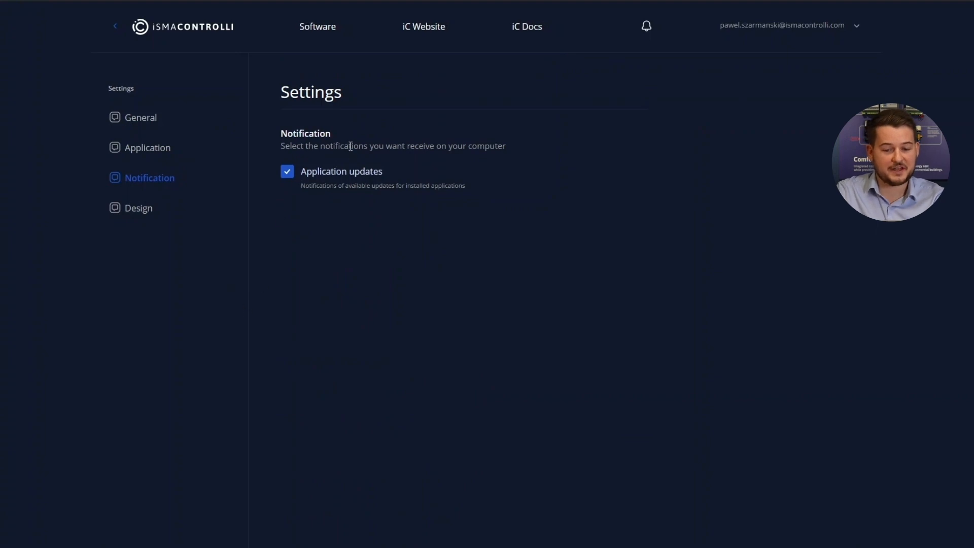
mouse_move(86, 237)
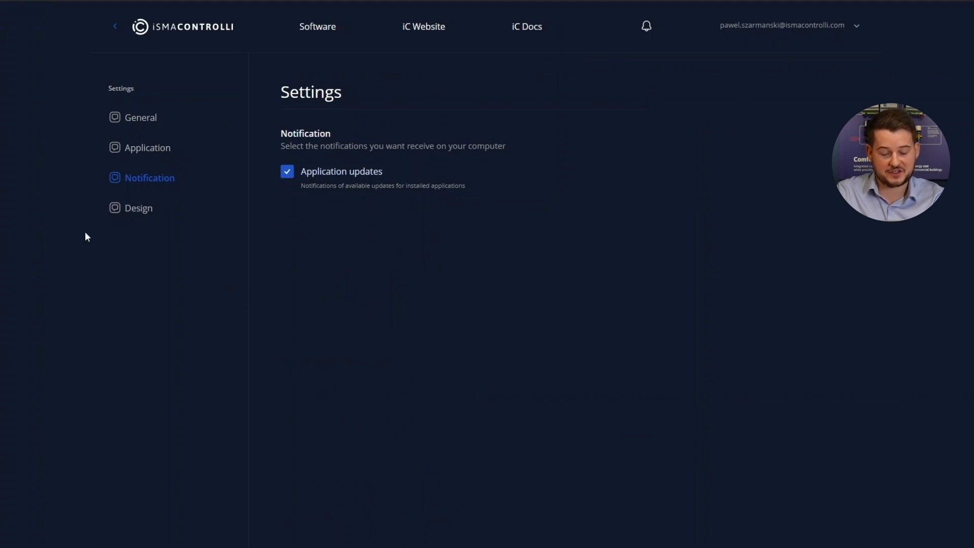
- In the Design settings, switch the colour theme from Dark to Light
left_click(139, 208)
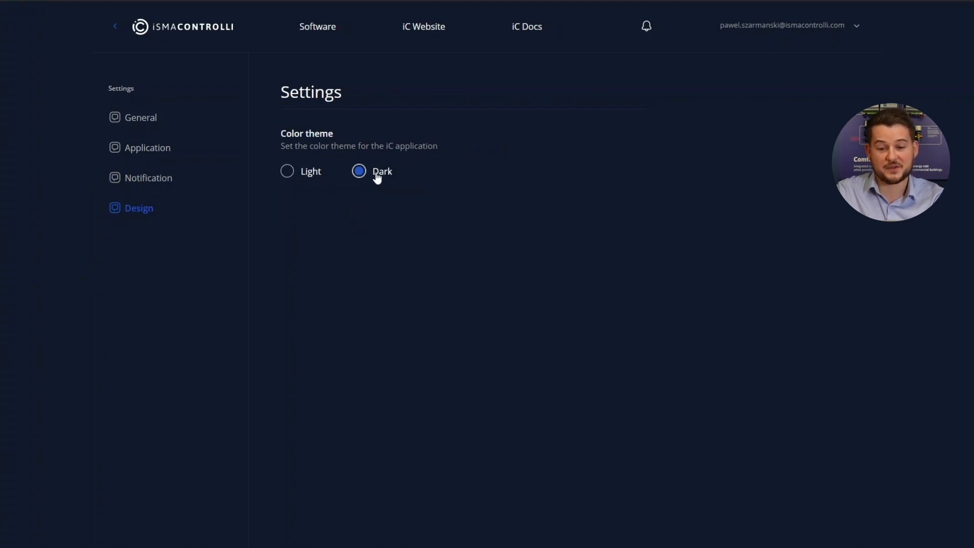
left_click(287, 171)
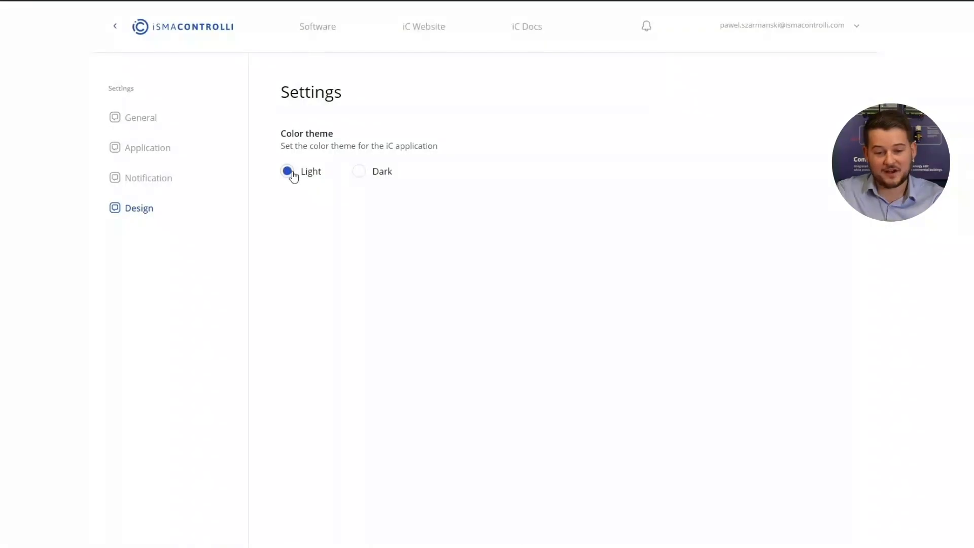